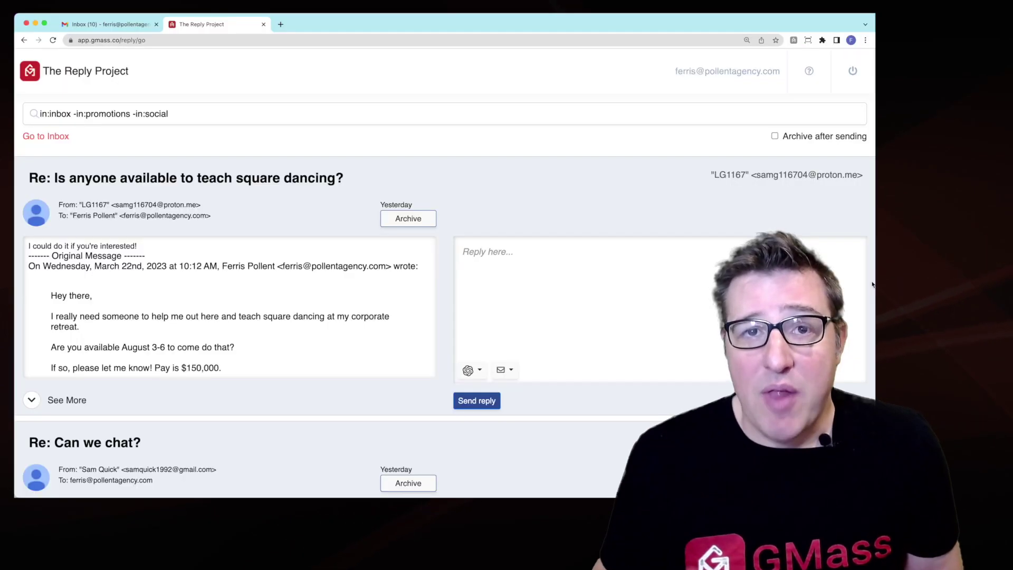
# Go to reply.new, sign in with Google, and allow GMass access to the account.
pyautogui.scroll(-3)
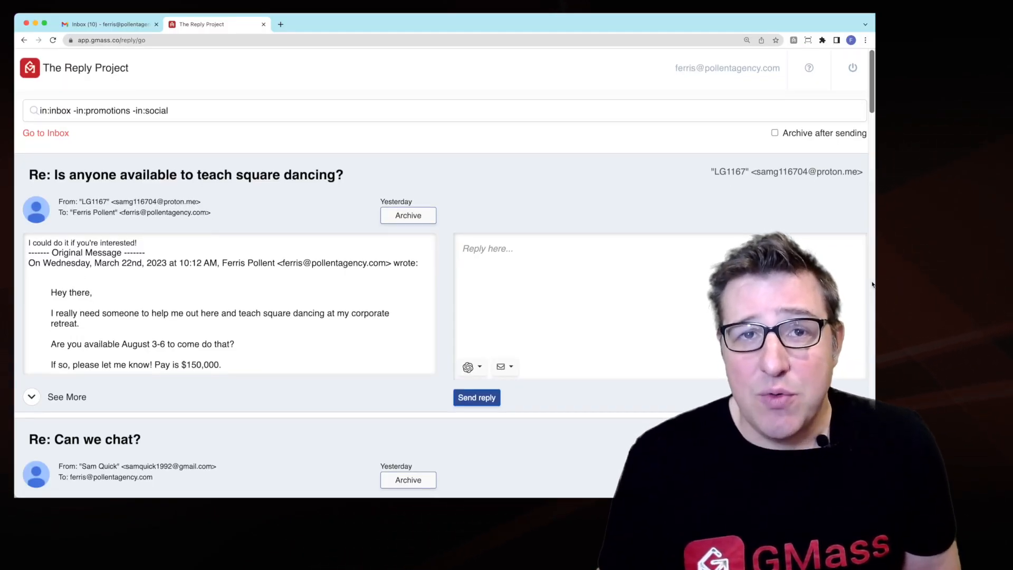
pyautogui.scroll(-3)
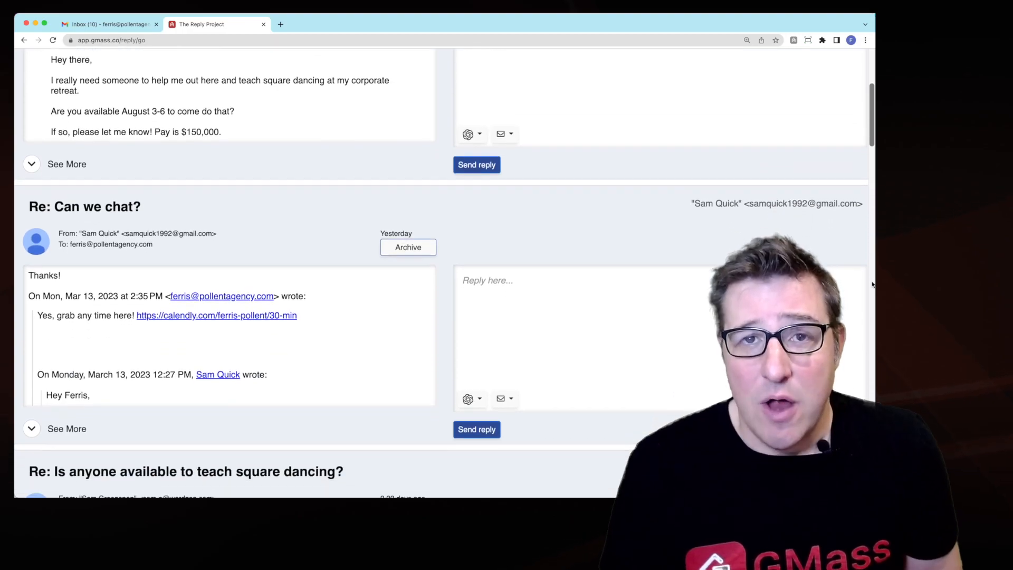
pyautogui.scroll(-3)
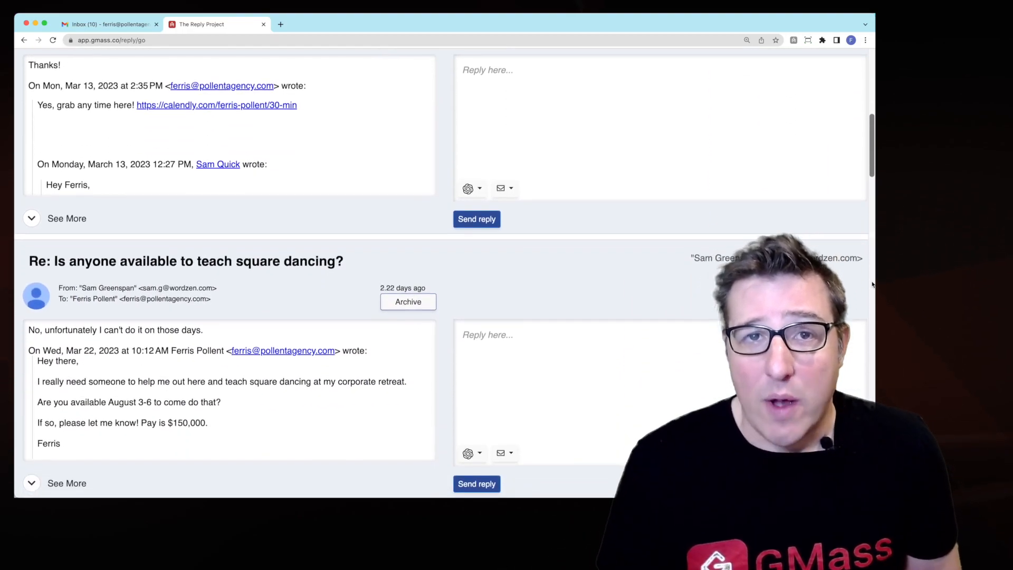
pyautogui.scroll(-3)
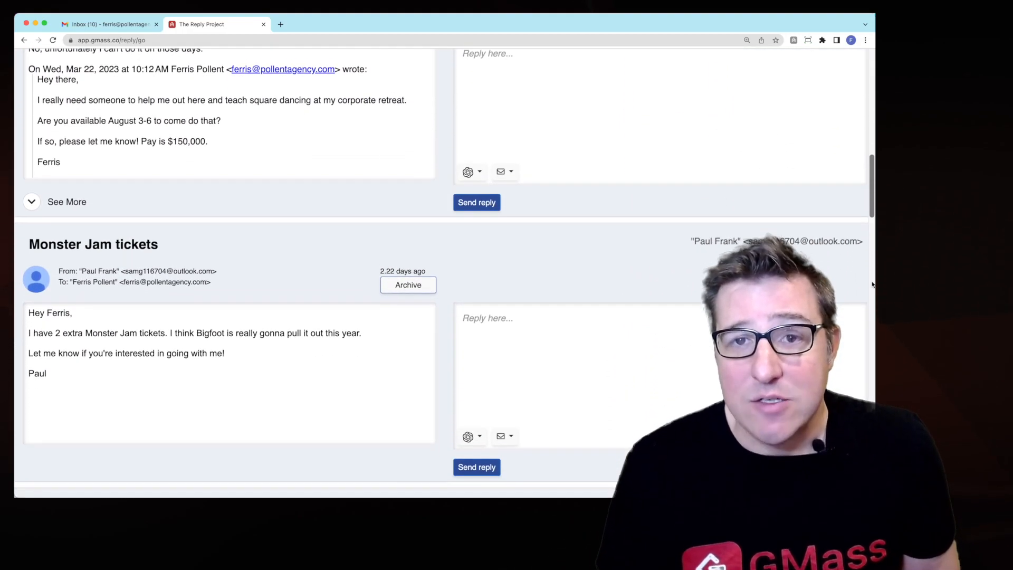
pyautogui.scroll(-3)
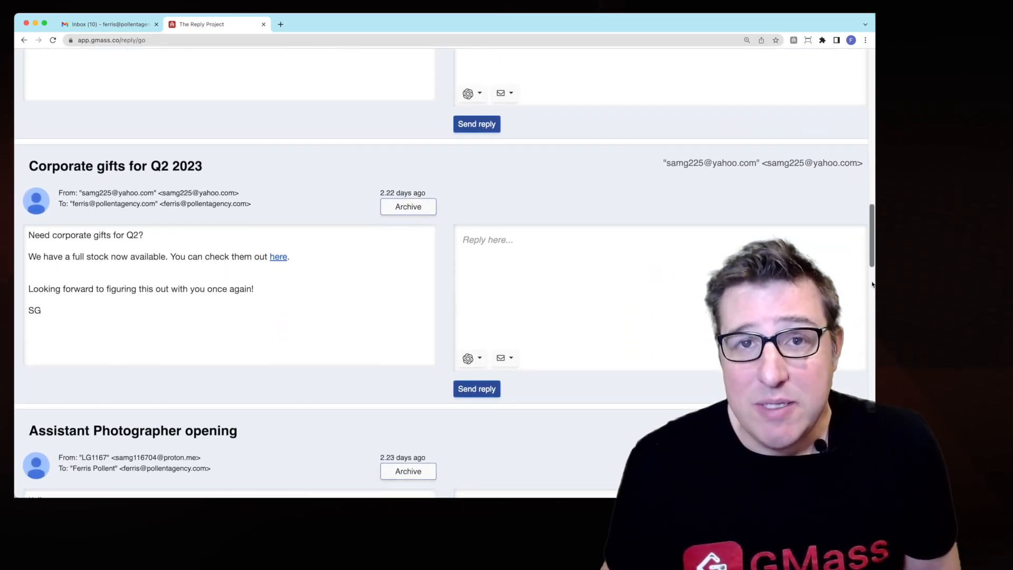
pyautogui.scroll(-3)
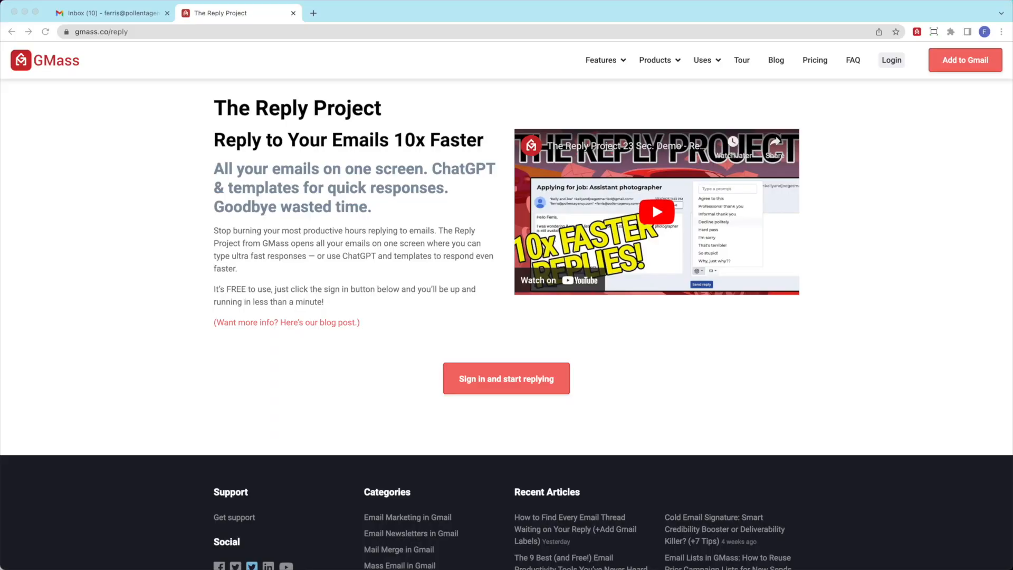
pyautogui.click(314, 13)
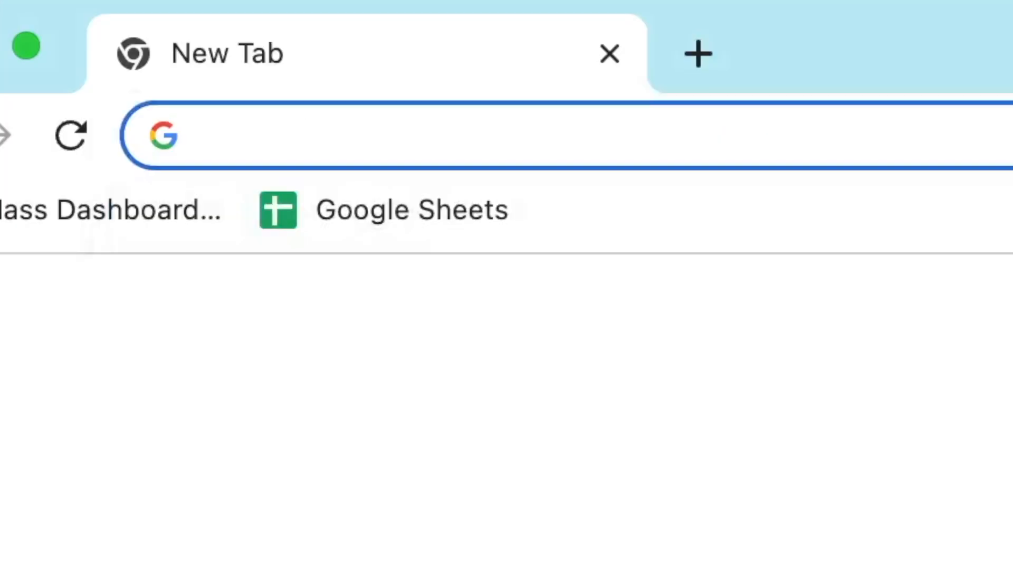
pyautogui.write('reply.new')
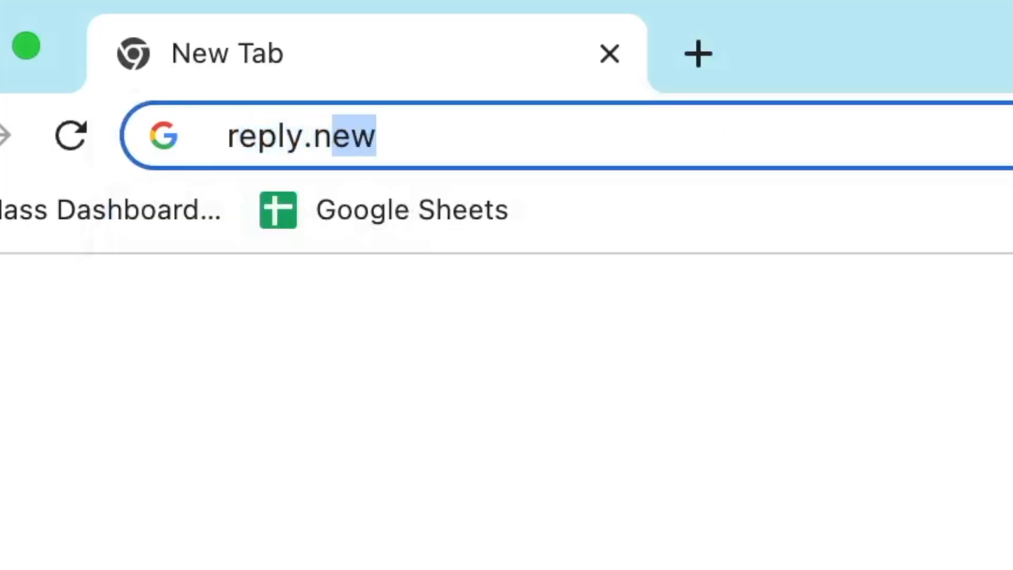
pyautogui.press('Enter')
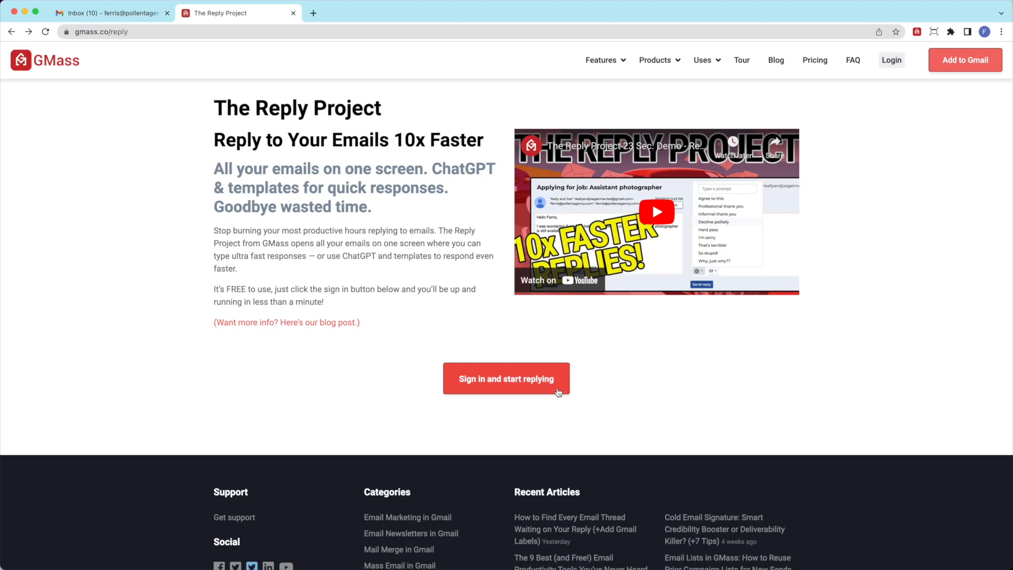
pyautogui.click(506, 378)
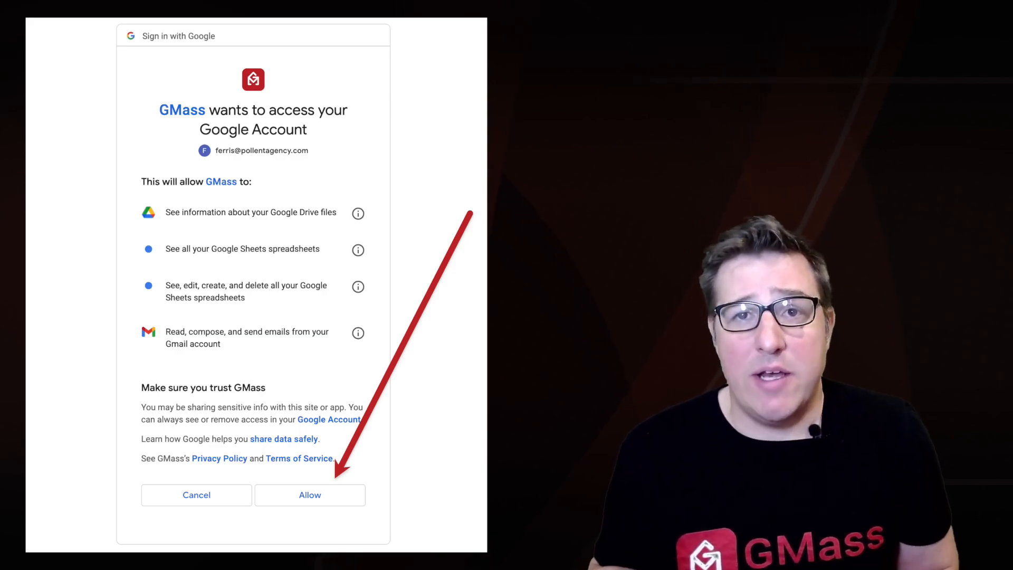
pyautogui.click(310, 494)
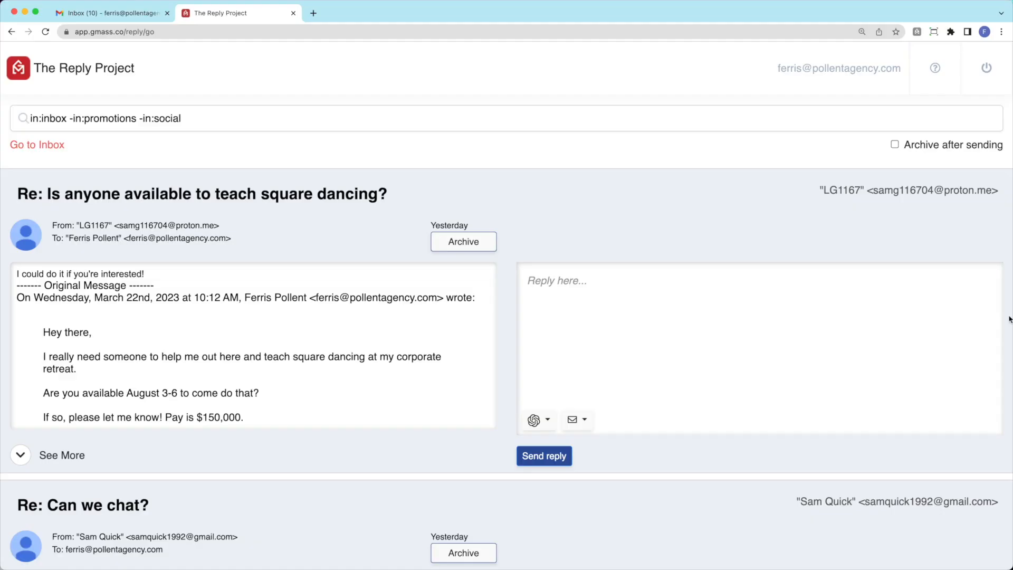
pyautogui.scroll(-3)
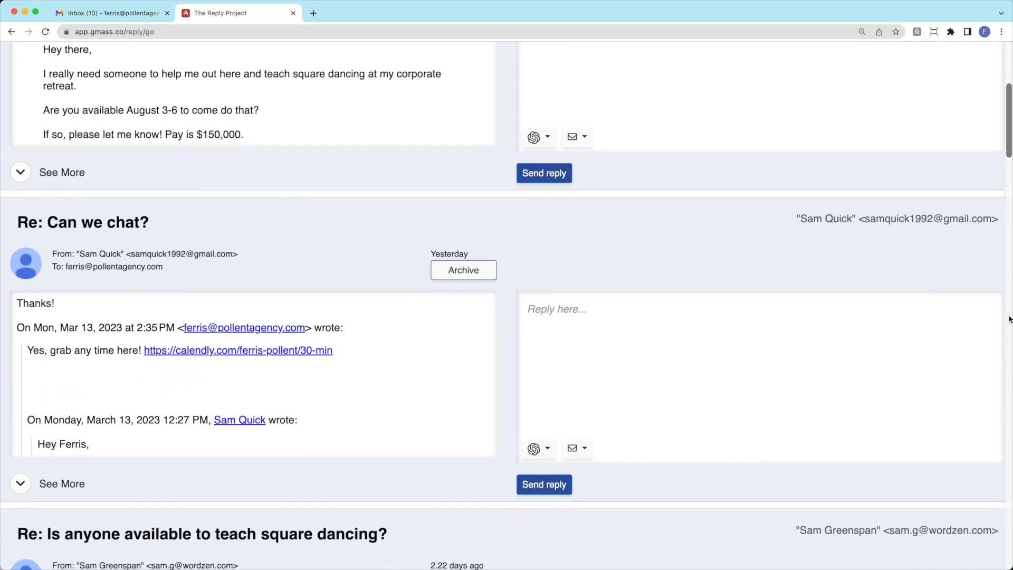
pyautogui.scroll(-3)
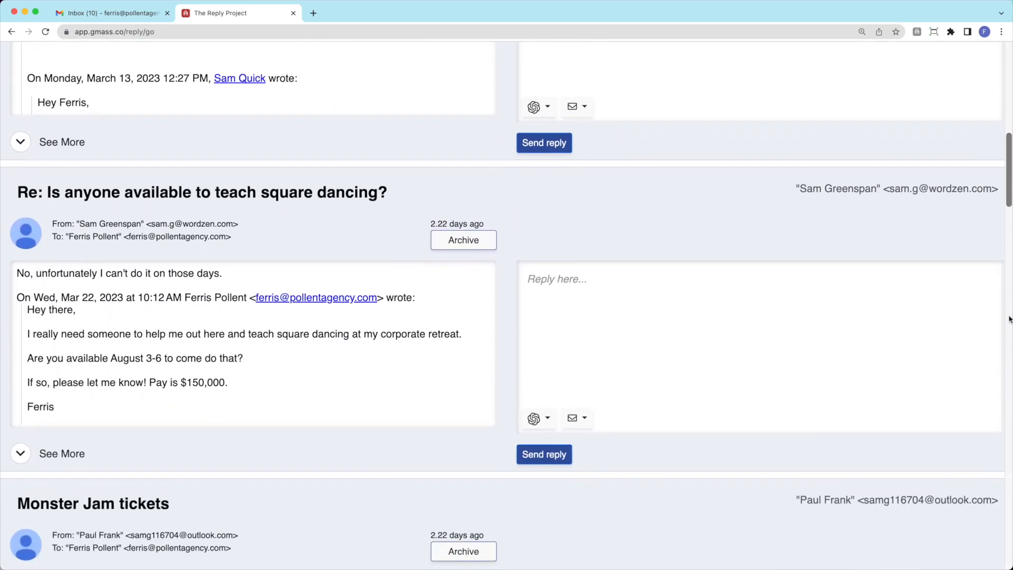
pyautogui.scroll(-3)
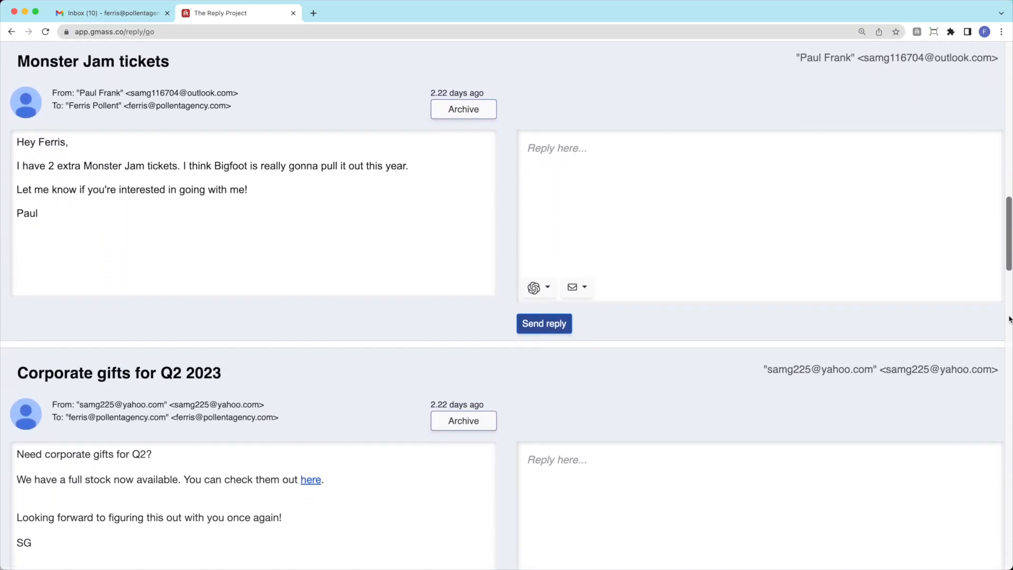
pyautogui.scroll(-3)
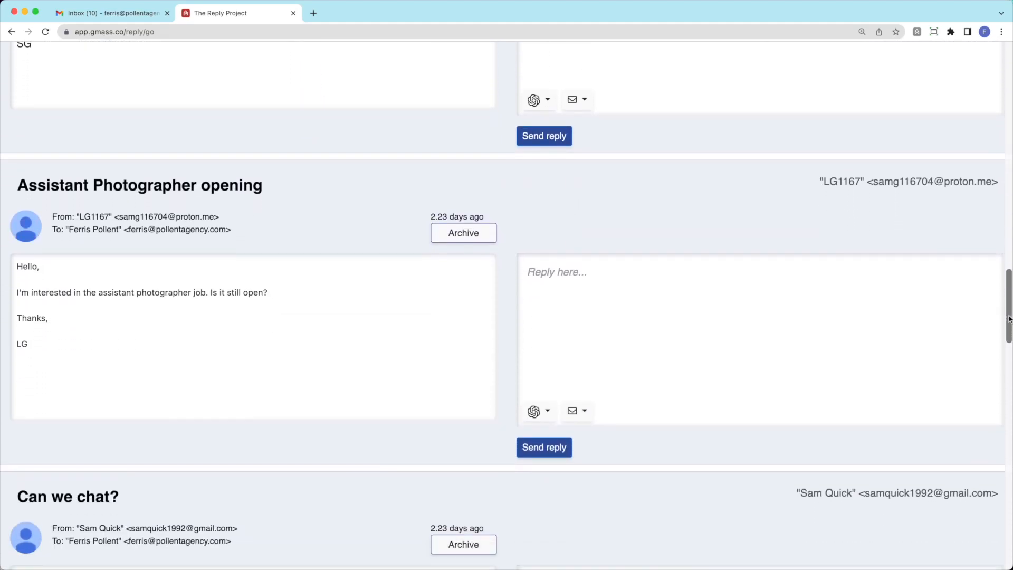
pyautogui.scroll(-3)
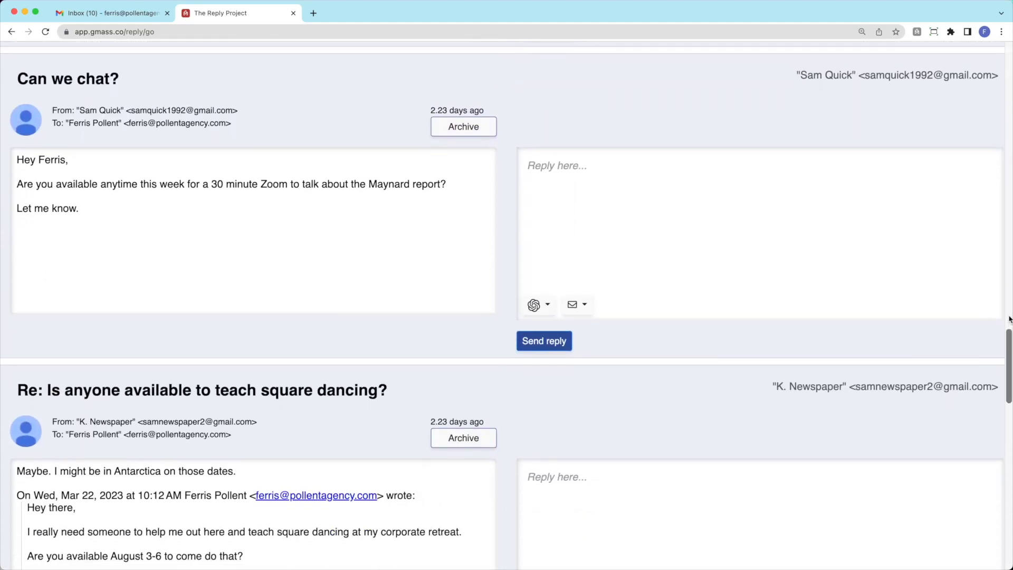
pyautogui.scroll(-3)
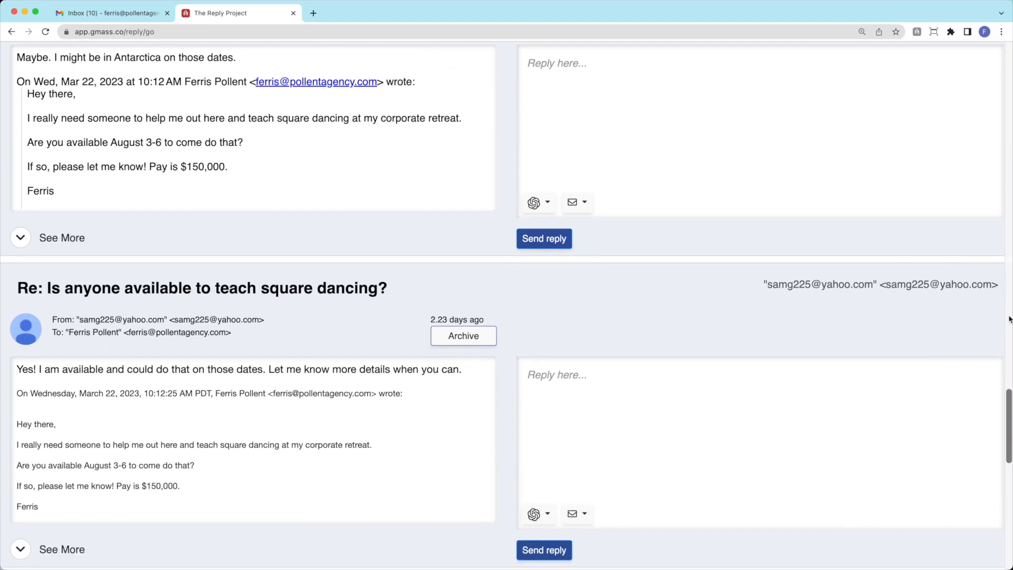
pyautogui.scroll(-3)
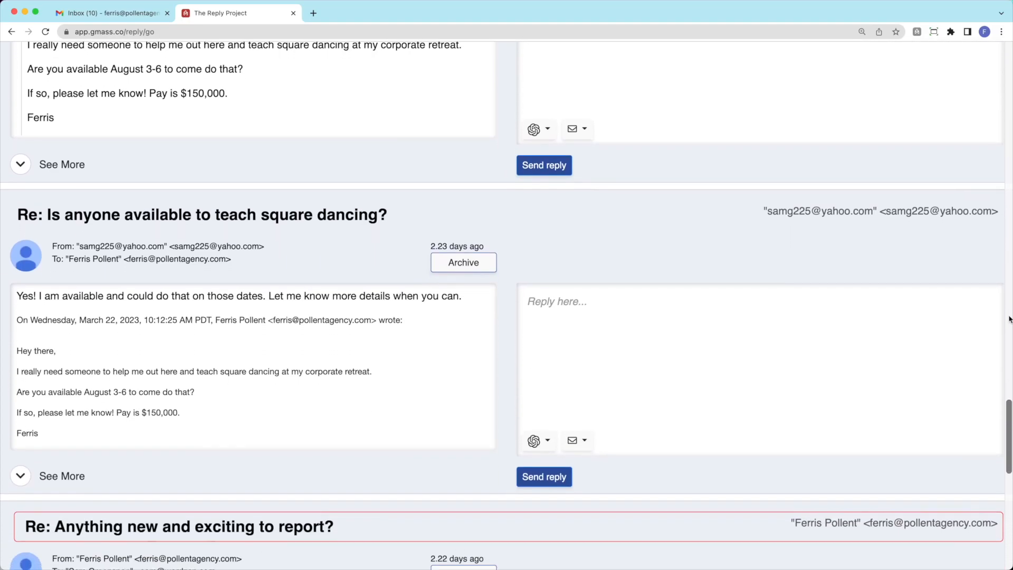
pyautogui.scroll(-3)
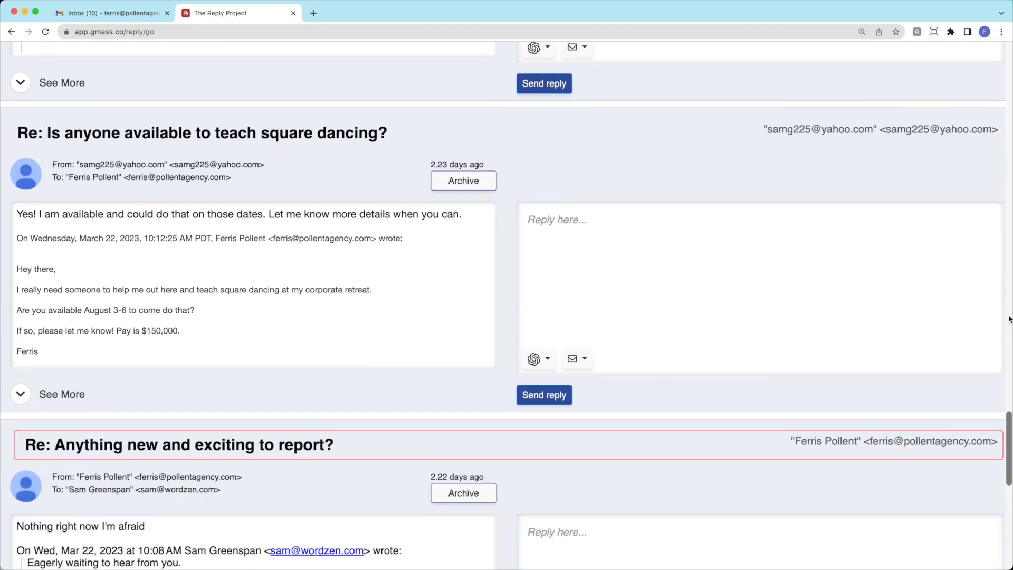
pyautogui.scroll(-3)
pyautogui.write("Sorry, I can't that day. Normally I'd love to")
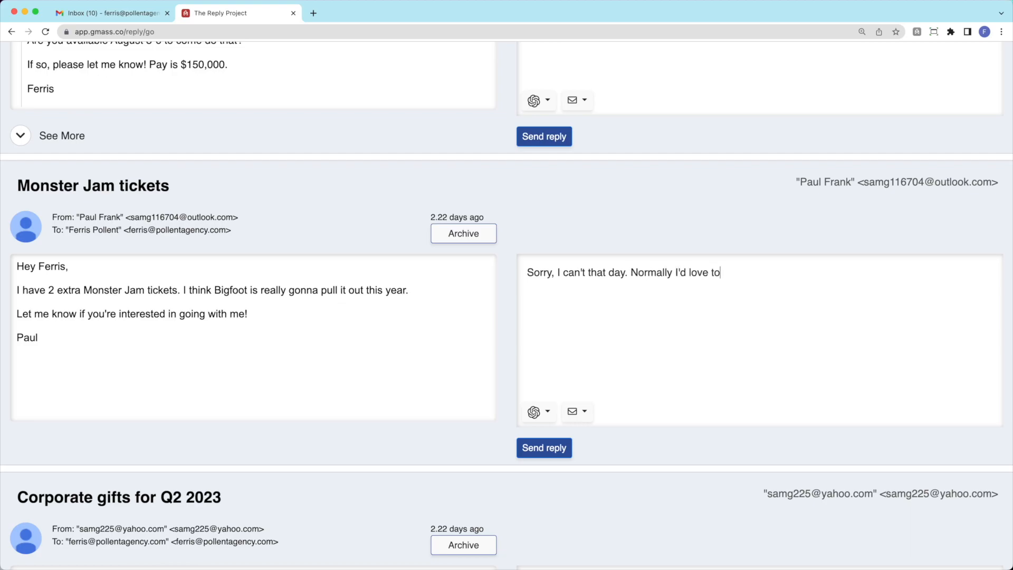
# Bold the word 'love' in the Monster Jam tickets decline and send the reply.
pyautogui.doubleClick(698, 272)
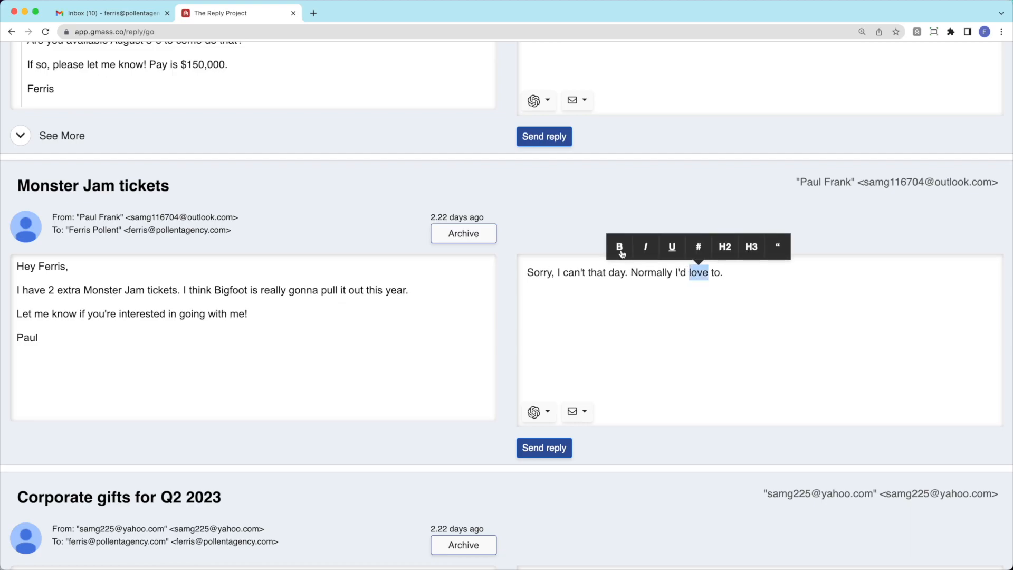
pyautogui.click(619, 247)
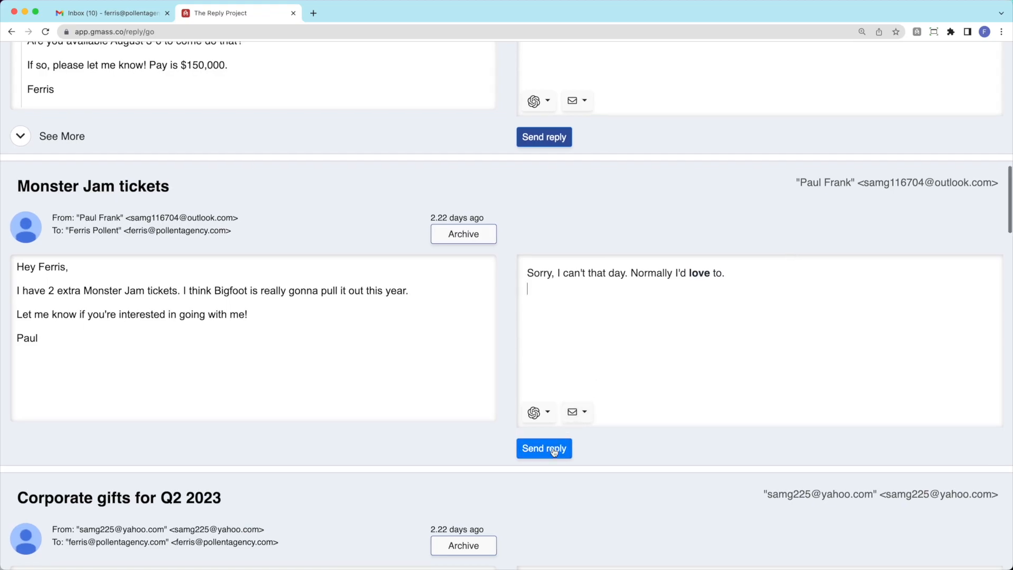
pyautogui.click(544, 448)
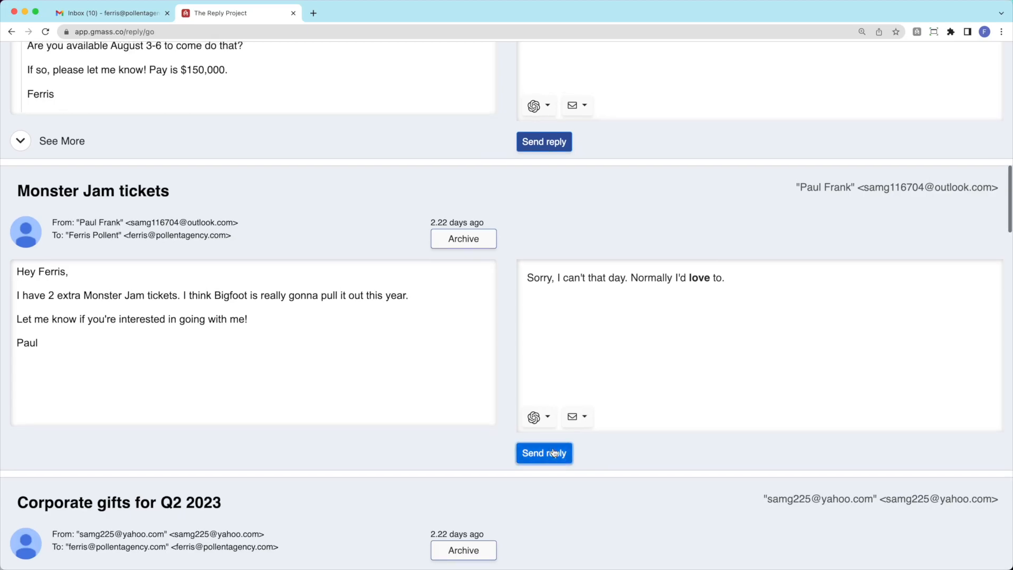
pyautogui.click(544, 453)
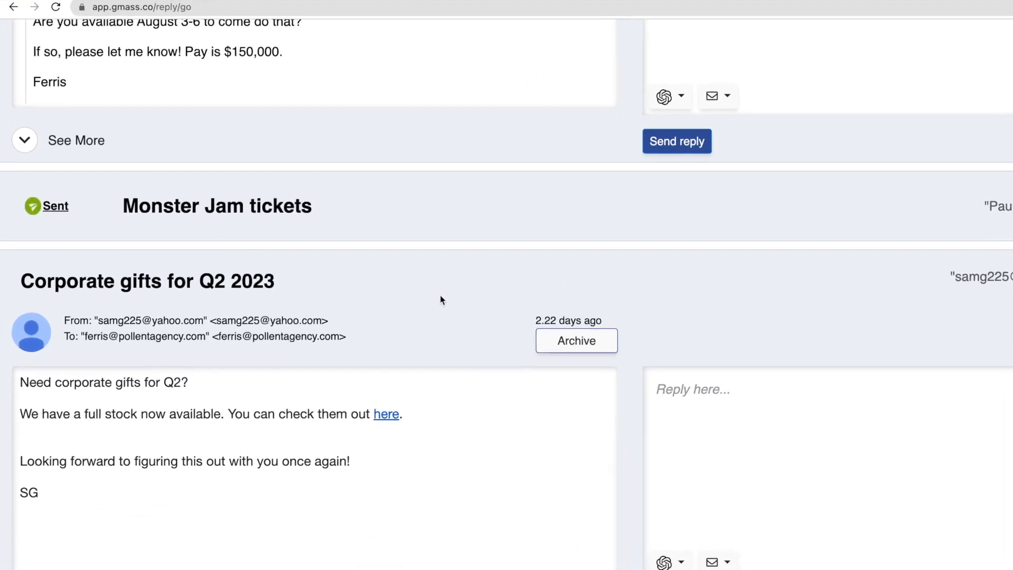
# Switch to the Gmail inbox tab and open the Monster Jam tickets thread.
pyautogui.click(98, 13)
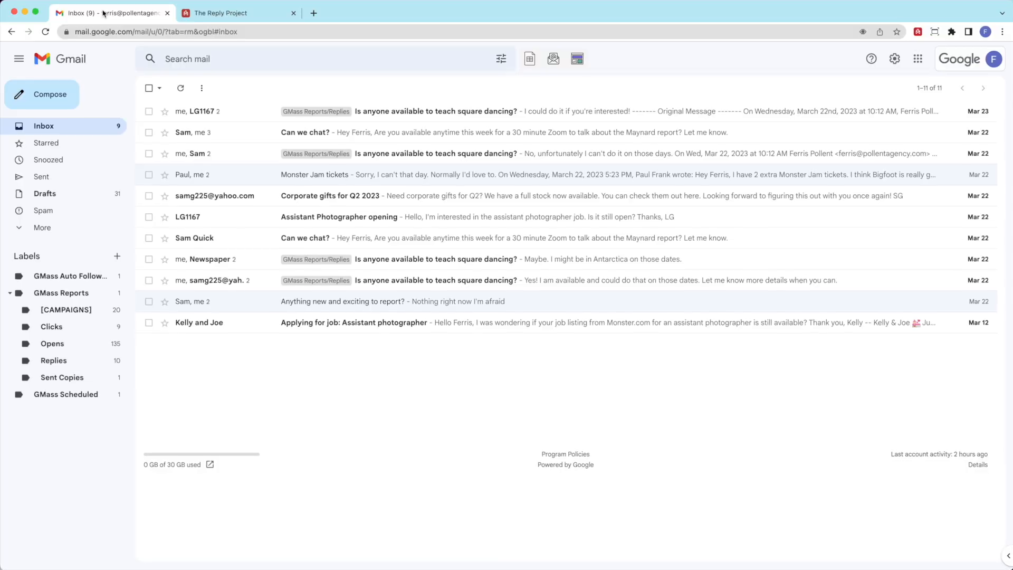
pyautogui.click(42, 177)
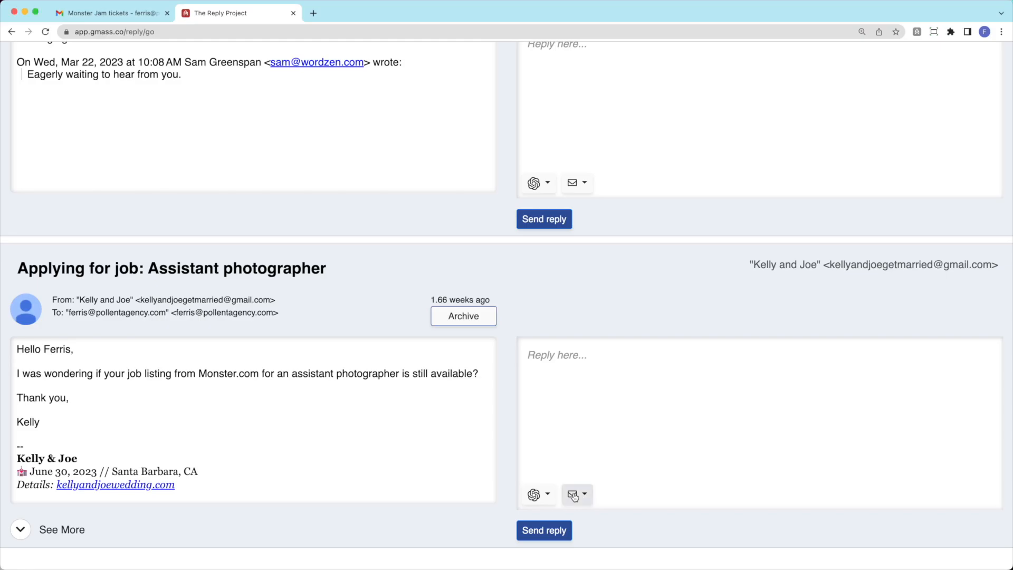
# Save a 'Job is filled' template ('Thank you for your interest…') and start Kelly's reply.
pyautogui.click(576, 494)
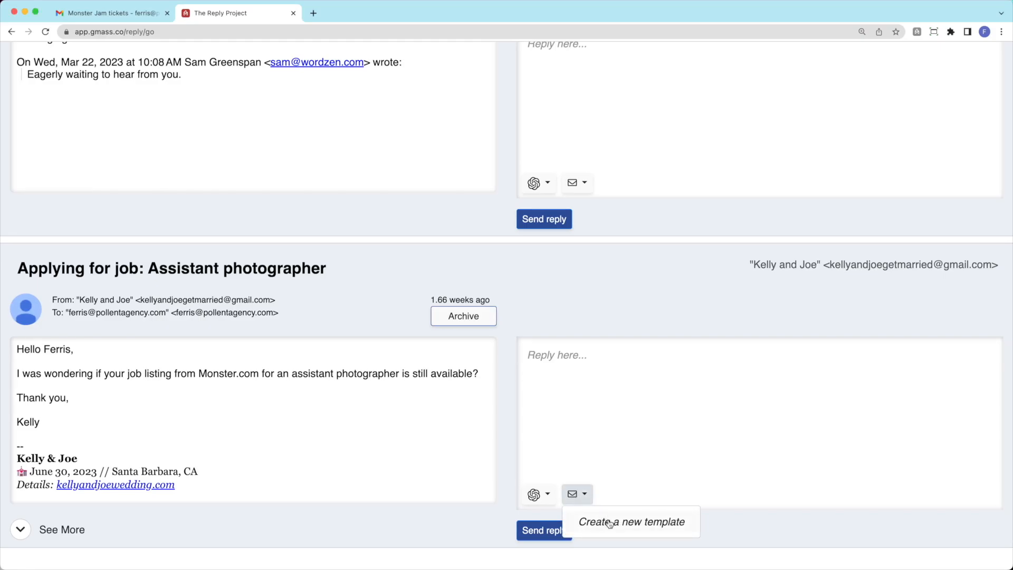
pyautogui.click(631, 521)
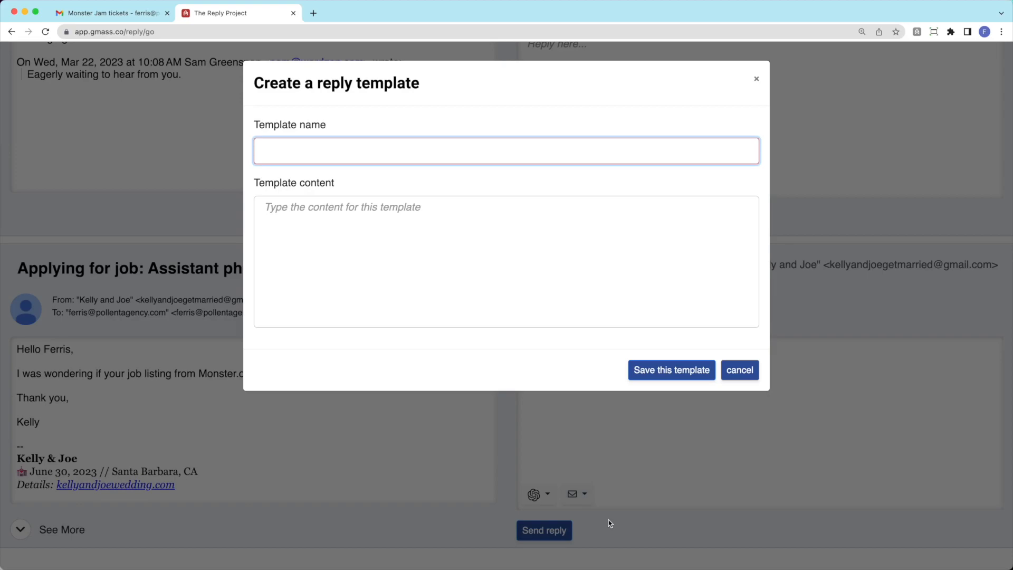
pyautogui.write('Thank you for your interest. The j')
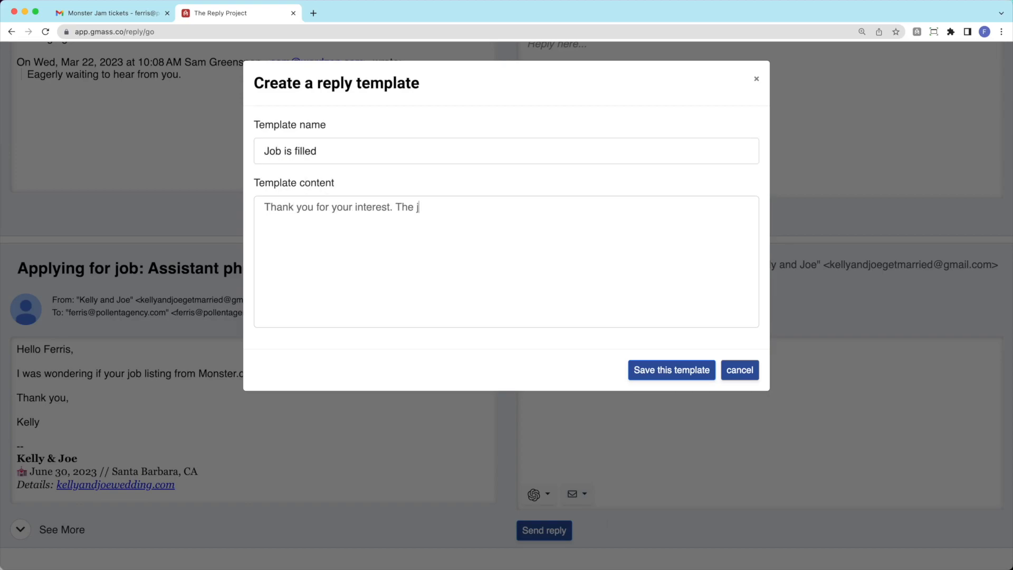
pyautogui.click(739, 370)
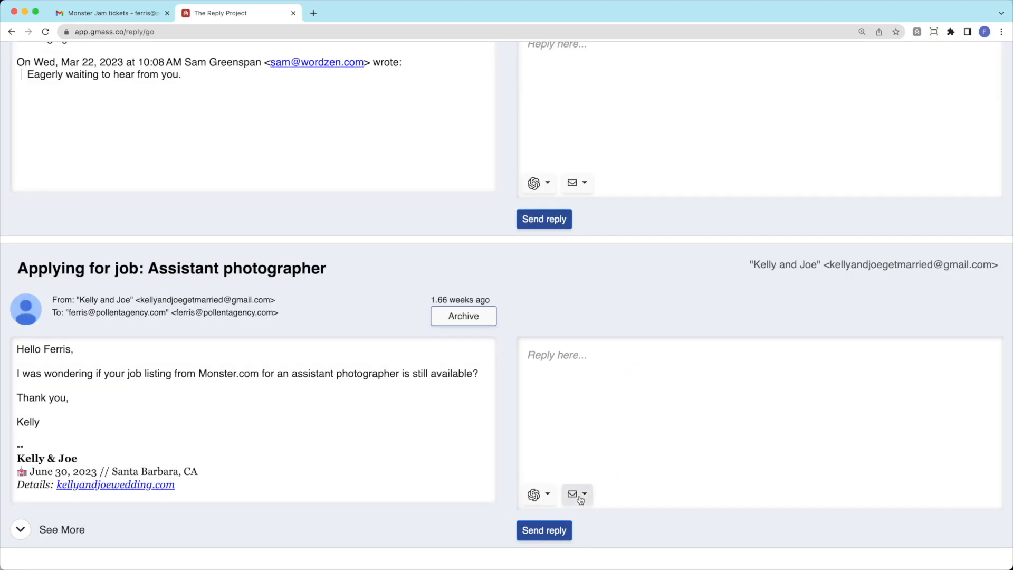
pyautogui.click(571, 494)
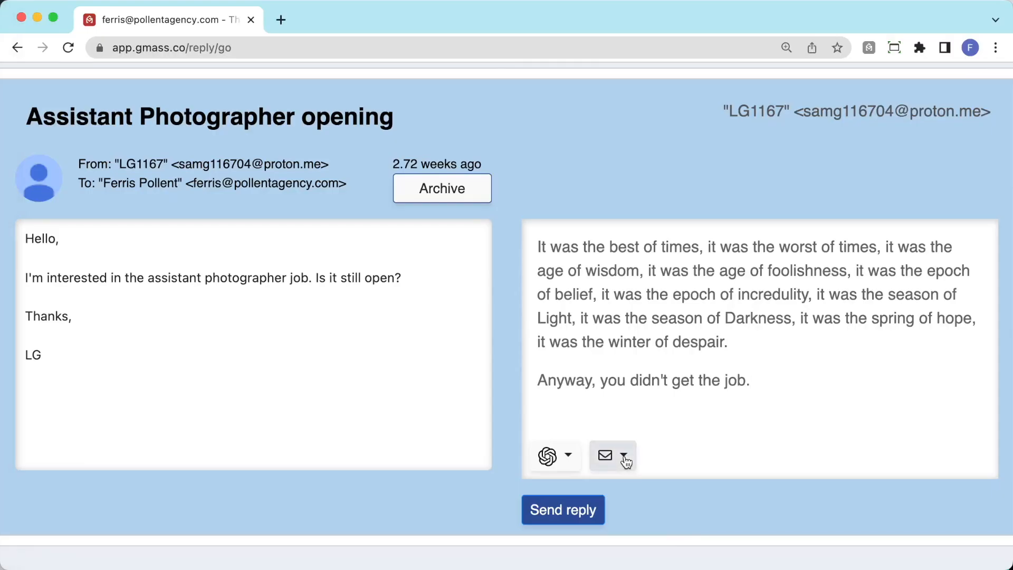
pyautogui.click(605, 455)
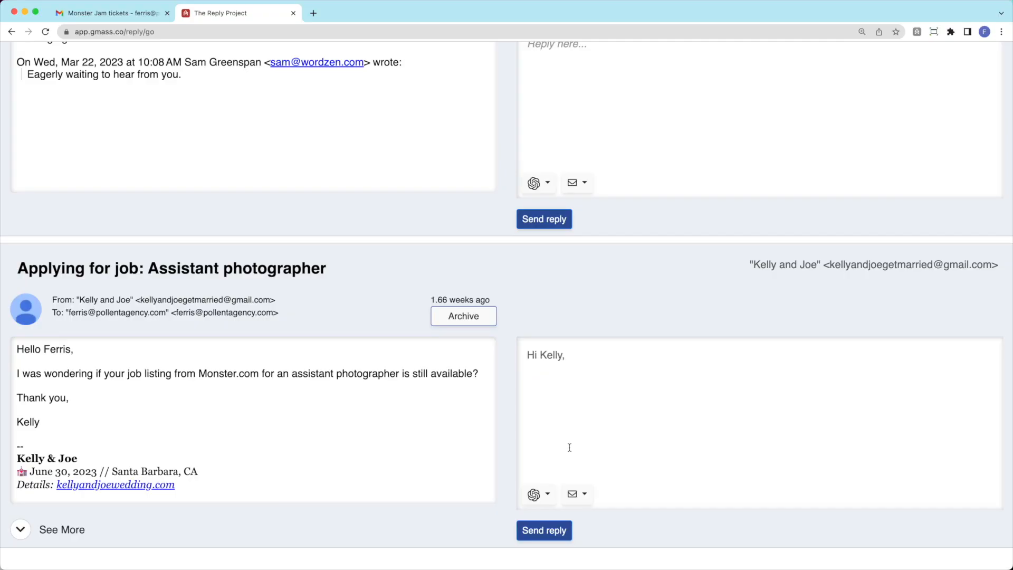
# Create and save a 'Calendly link' reply template.
pyautogui.click(571, 494)
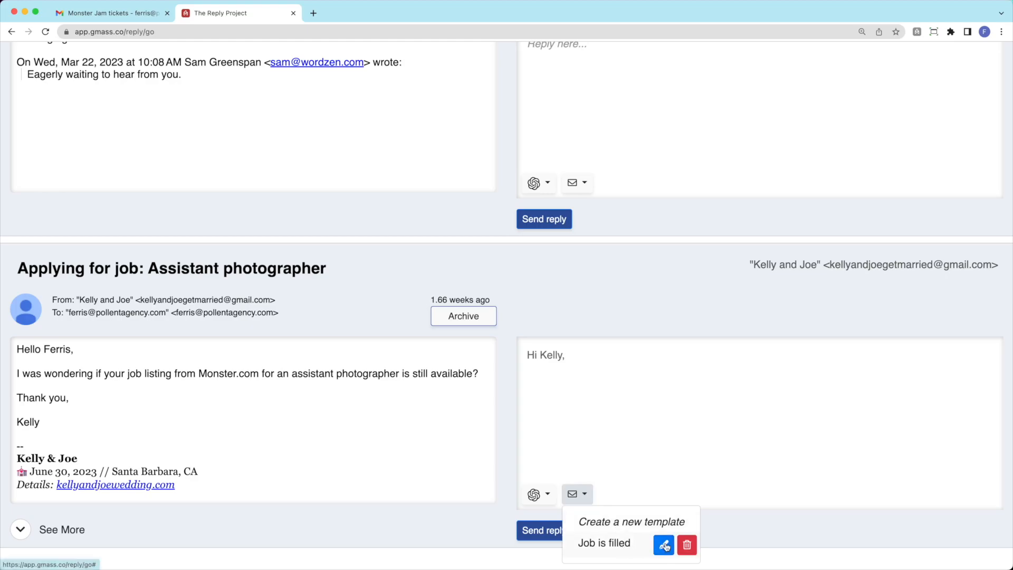
pyautogui.click(663, 543)
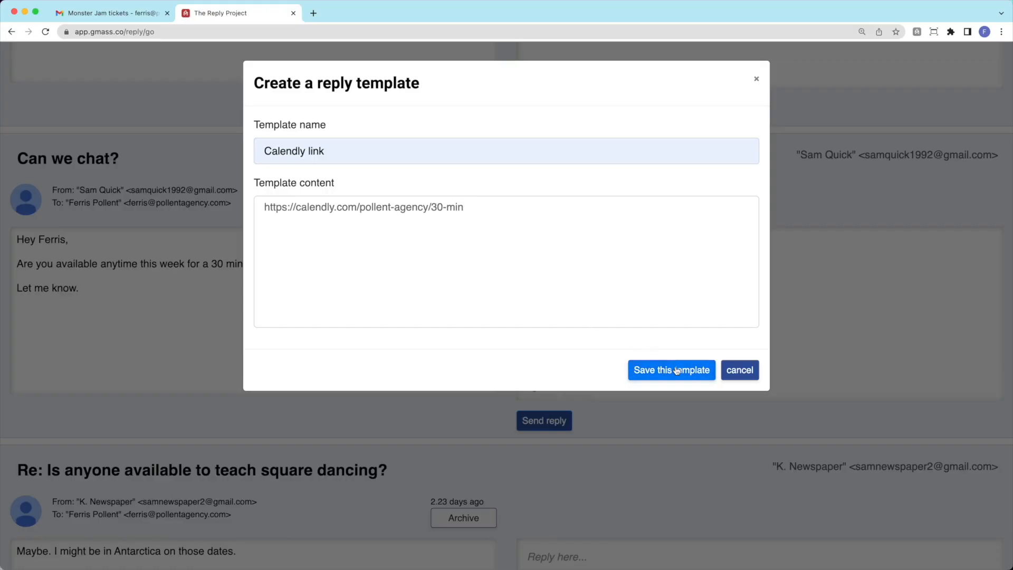
pyautogui.click(671, 369)
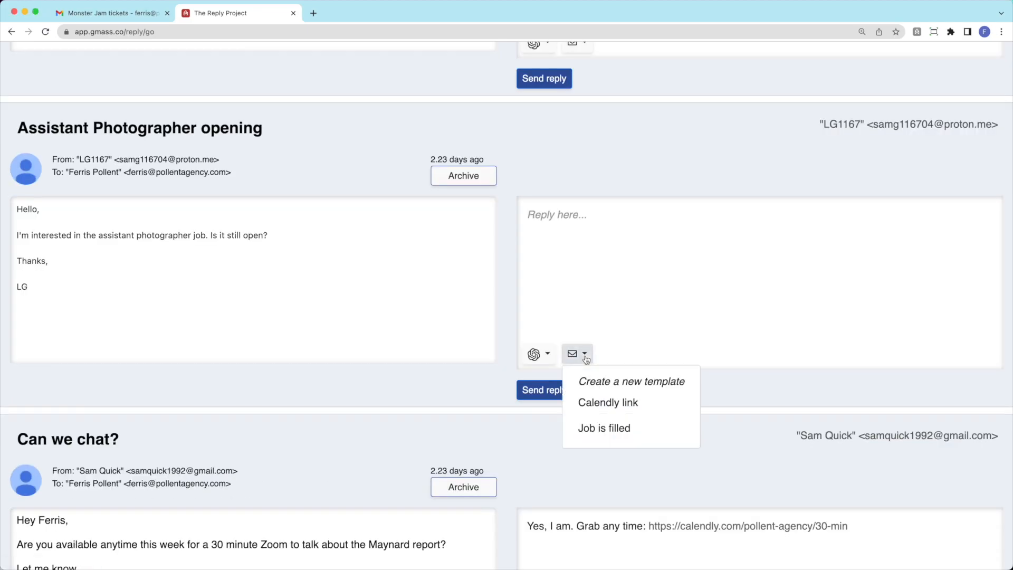
# Insert the 'Job is filled' template into the photographer reply, then open templates for the square dancing reply.
pyautogui.click(603, 428)
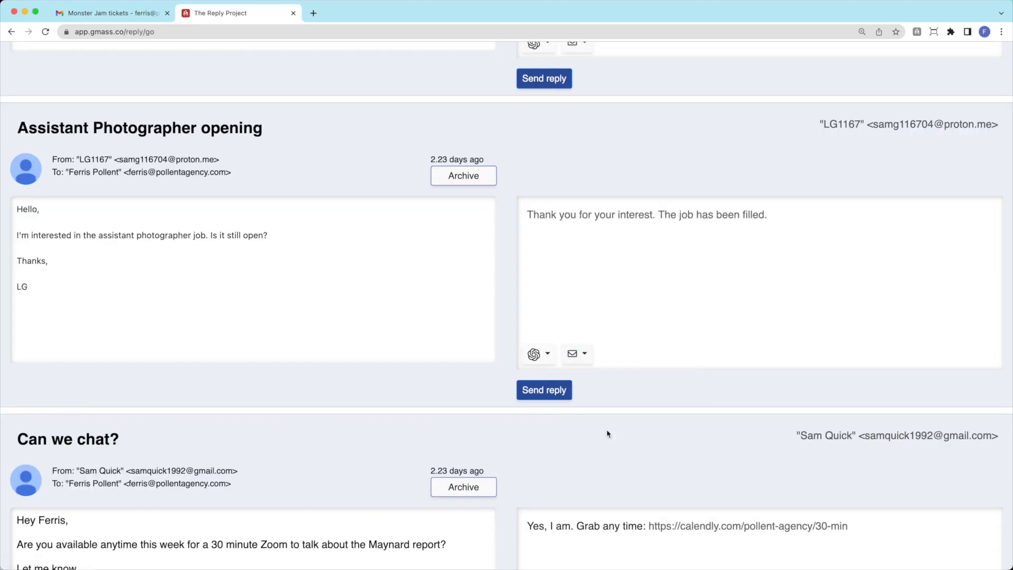
pyautogui.scroll(3)
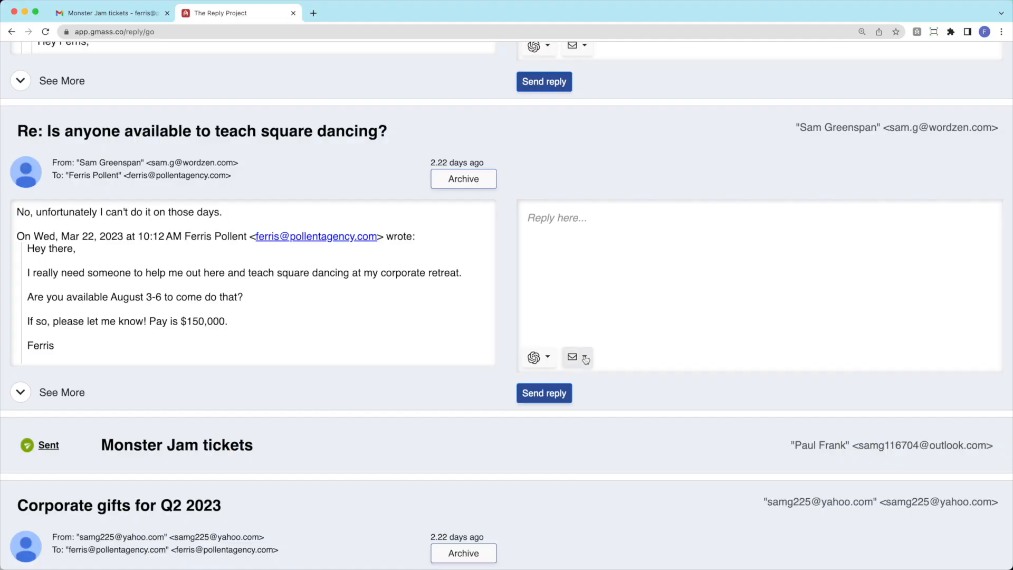
pyautogui.click(584, 356)
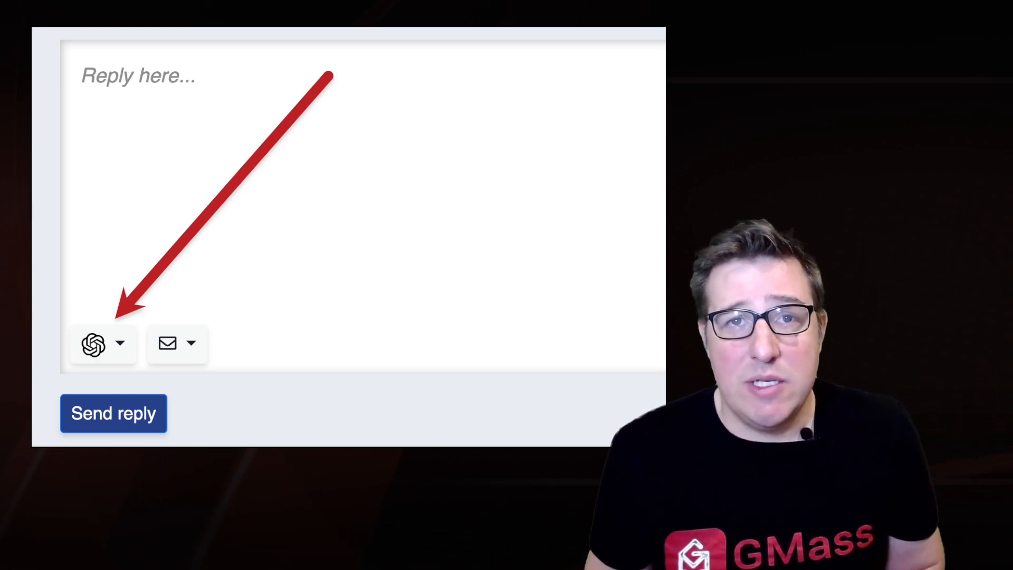
# Have ChatGPT generate a 'not interested' reply to the Corporate gifts for Q2 2023 email.
pyautogui.click(548, 370)
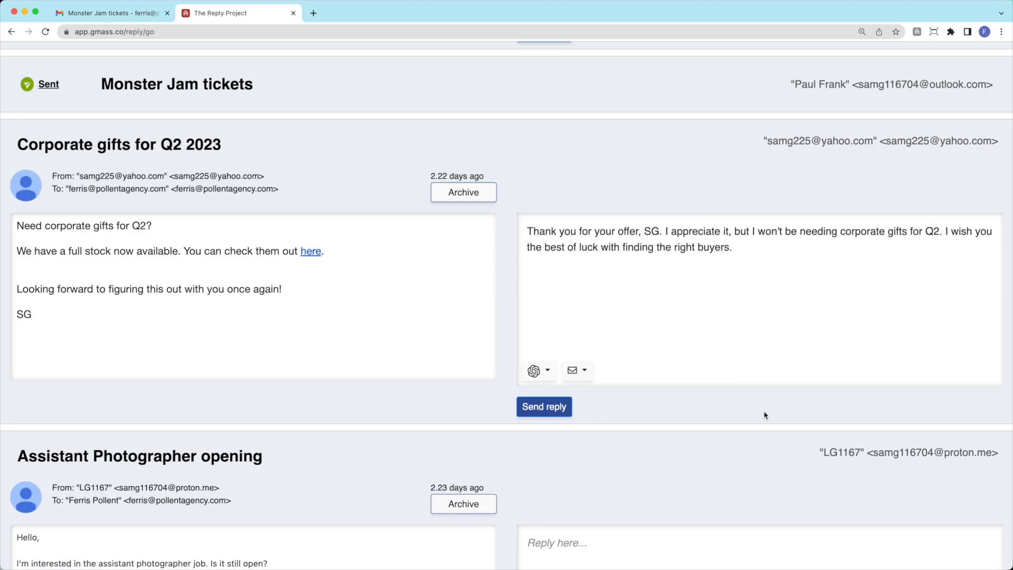
pyautogui.click(538, 370)
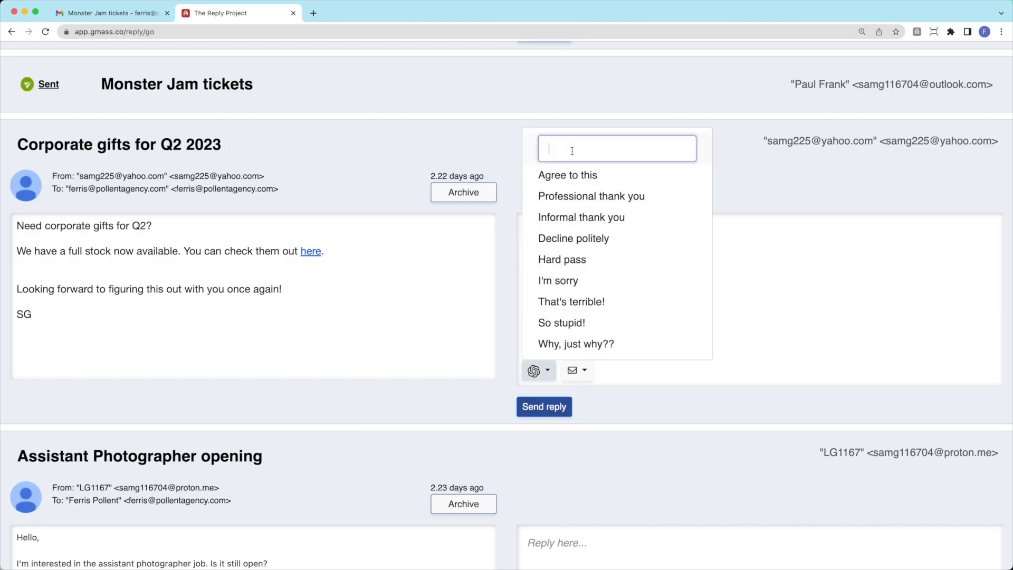
pyautogui.write('not interested')
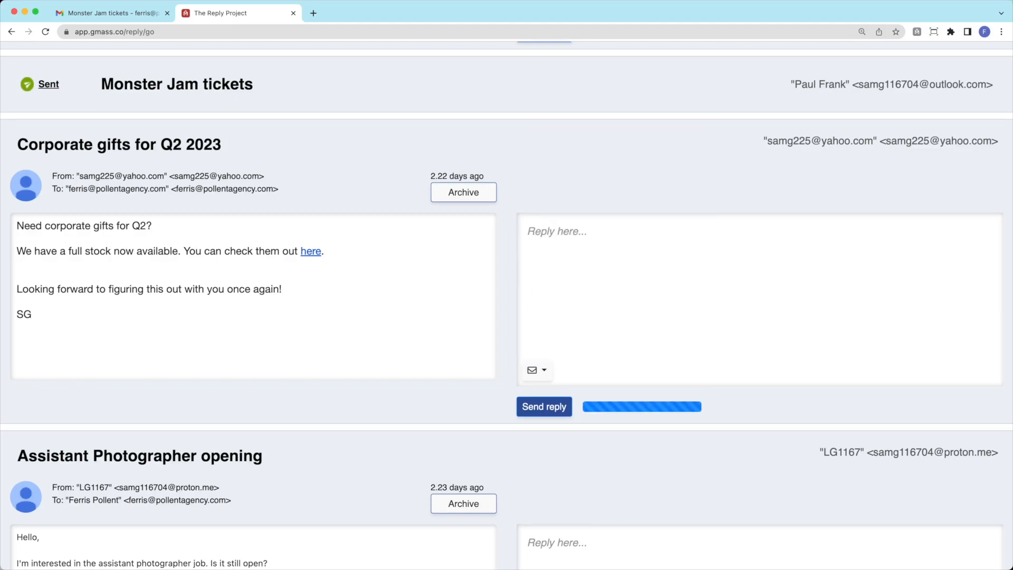
pyautogui.click(533, 369)
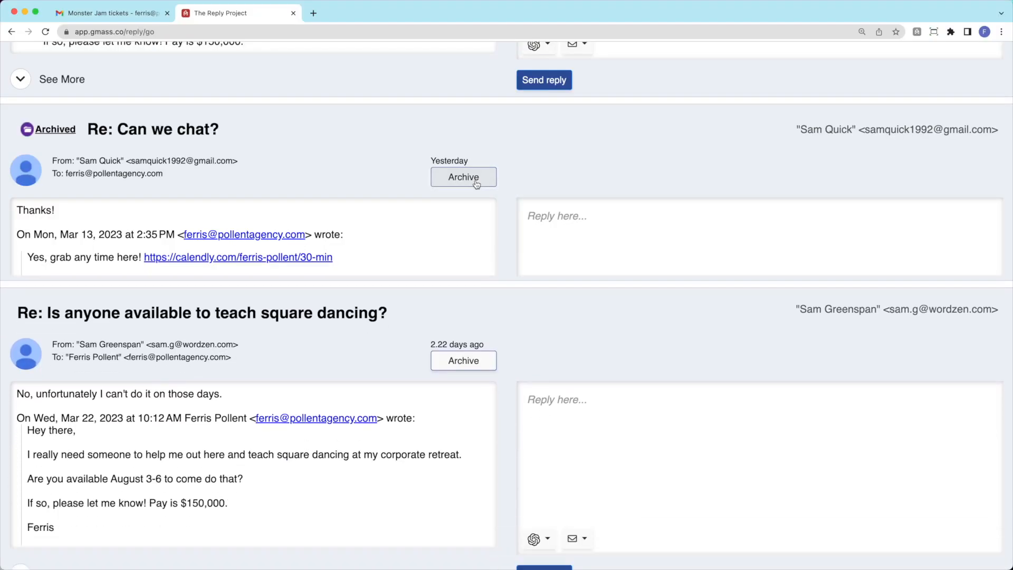
# Archive the 'Re: Can we chat?' message with its Archive button.
pyautogui.click(463, 177)
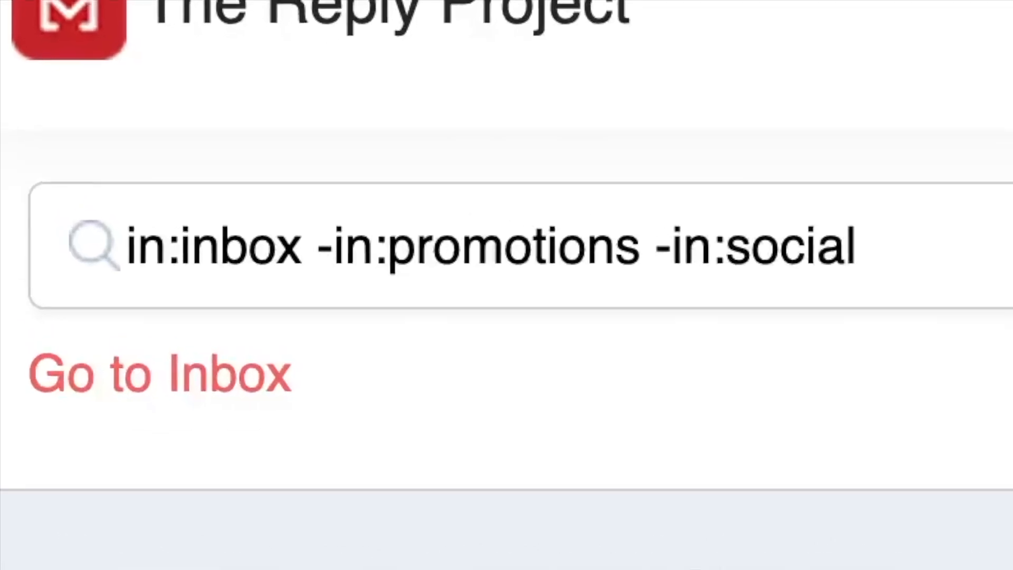
# Try the search filters after:2023/01/, label:needs-reply and "job" OR "role".
pyautogui.write('after:2023/01/')
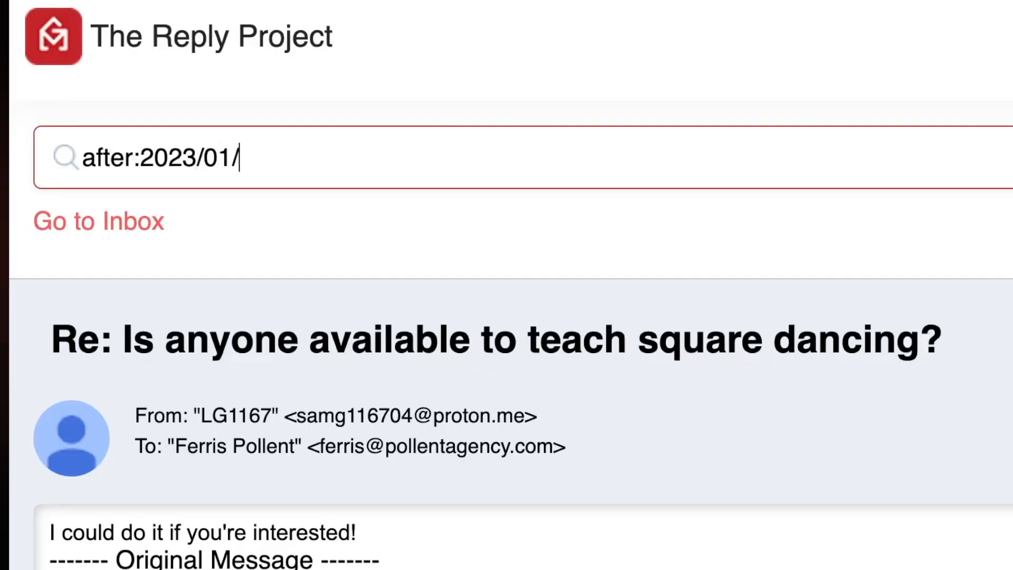
pyautogui.write('label:needs-reply')
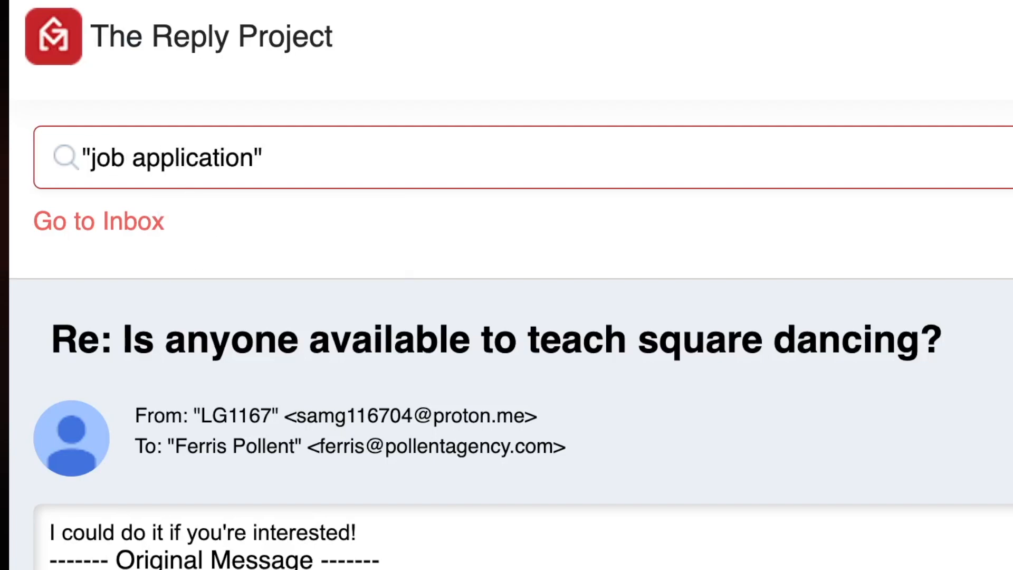
pyautogui.write('"job" OR "role"')
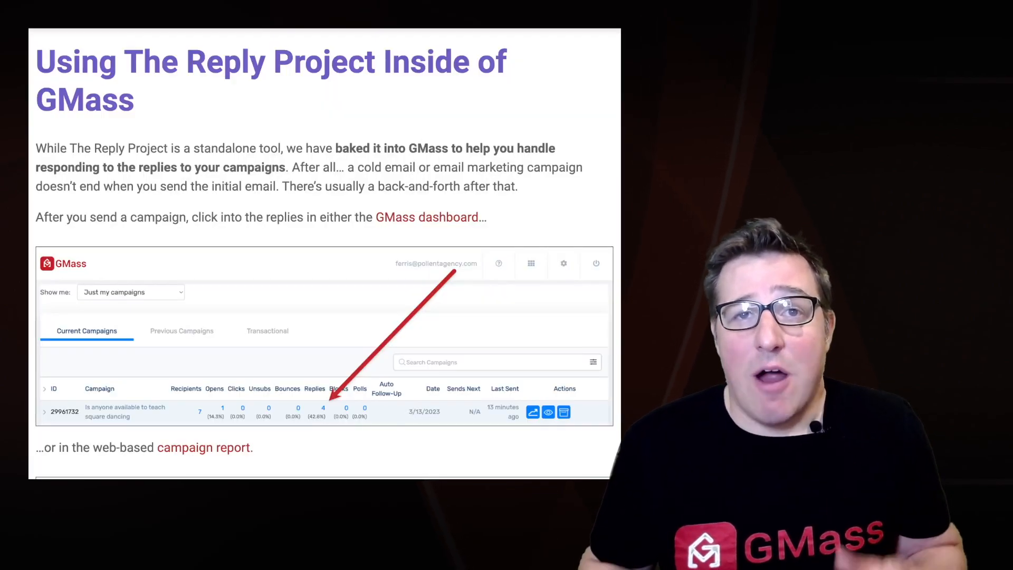
# Scroll the GMass blog post down to 'Using The Reply Project Inside of GMass'.
pyautogui.scroll(-3)
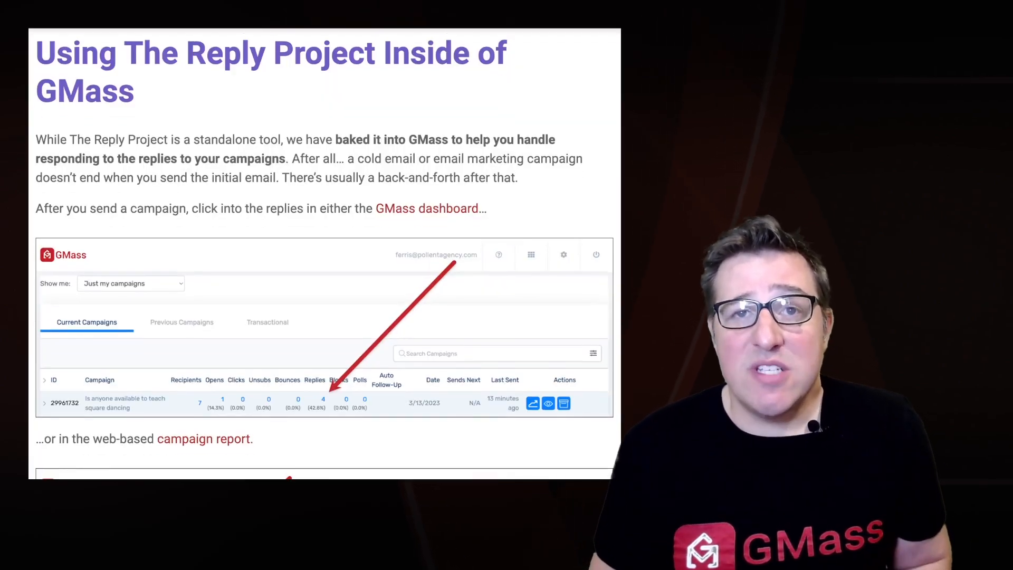
pyautogui.scroll(-3)
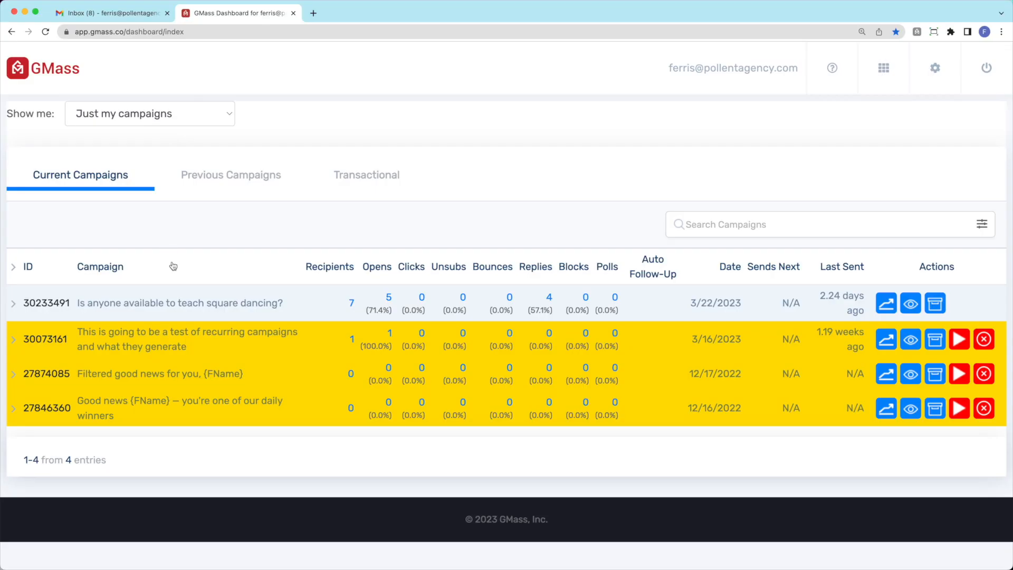
# Open the square dancing campaign's replies and its campaign report from the GMass dashboard.
pyautogui.click(540, 304)
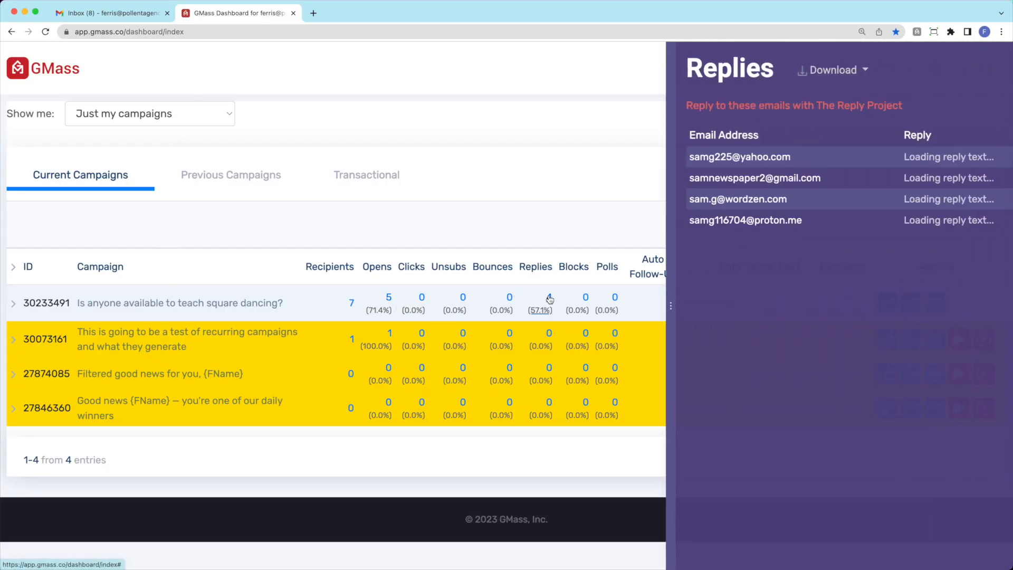
pyautogui.click(539, 309)
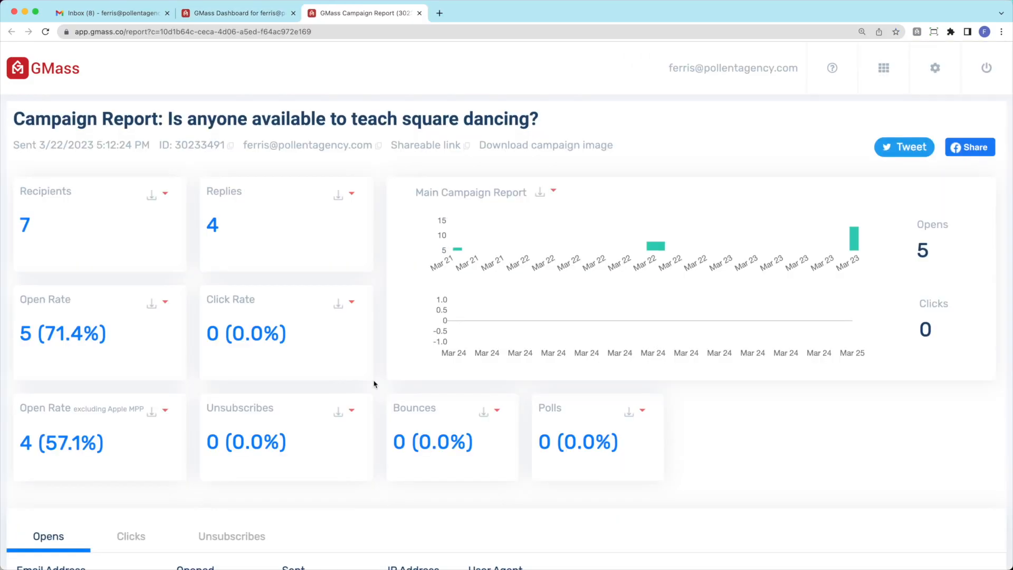
pyautogui.click(211, 227)
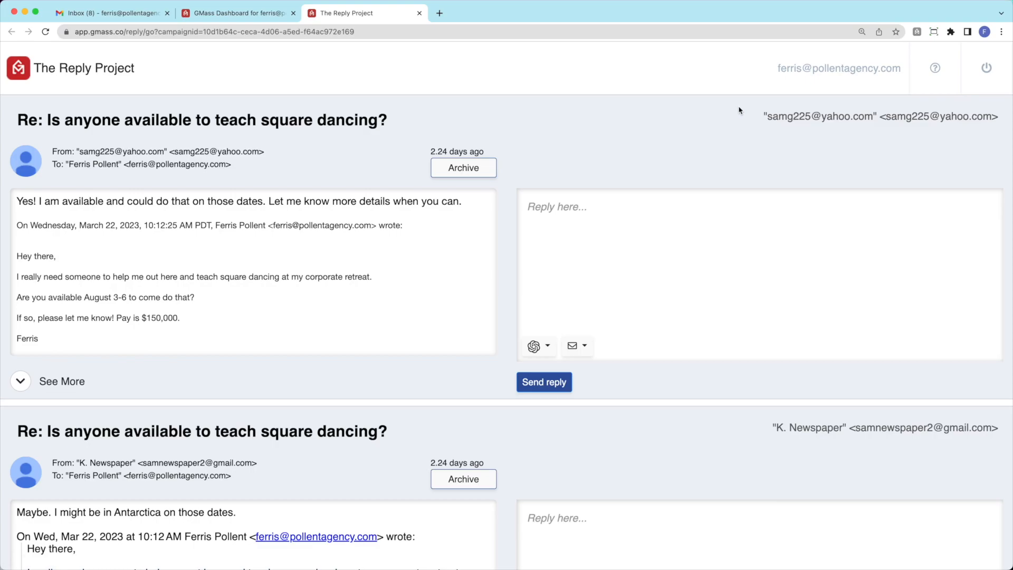
pyautogui.moveTo(672, 158)
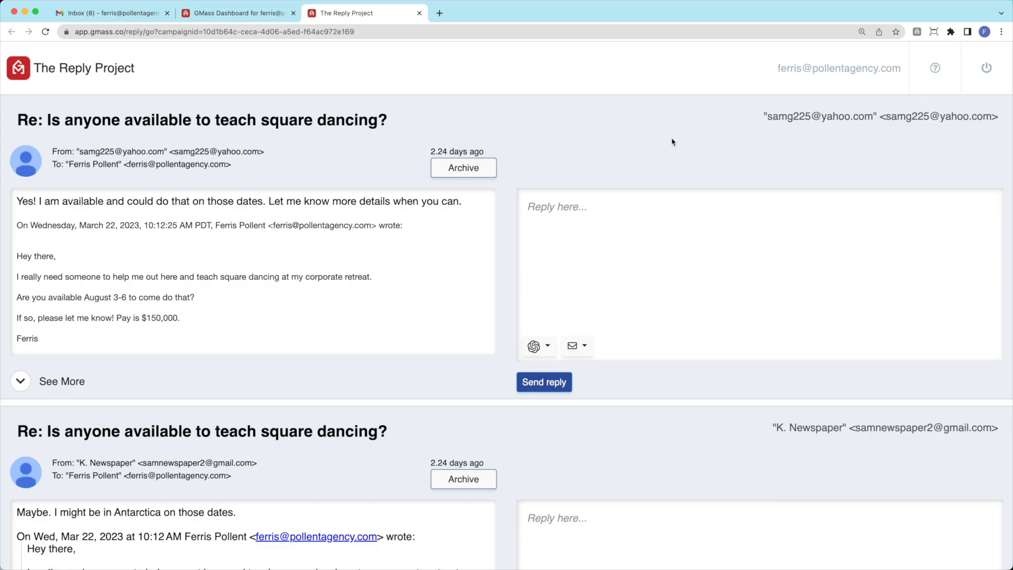
# Scroll through the square dancing campaign replies to view several respondents' responses and reply boxes.
pyautogui.scroll(-3)
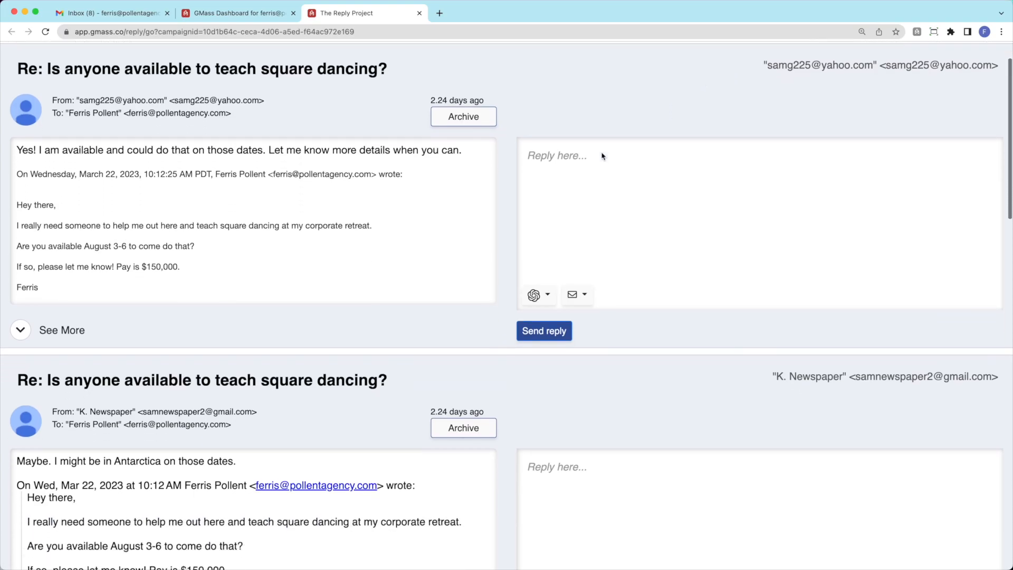
pyautogui.scroll(-3)
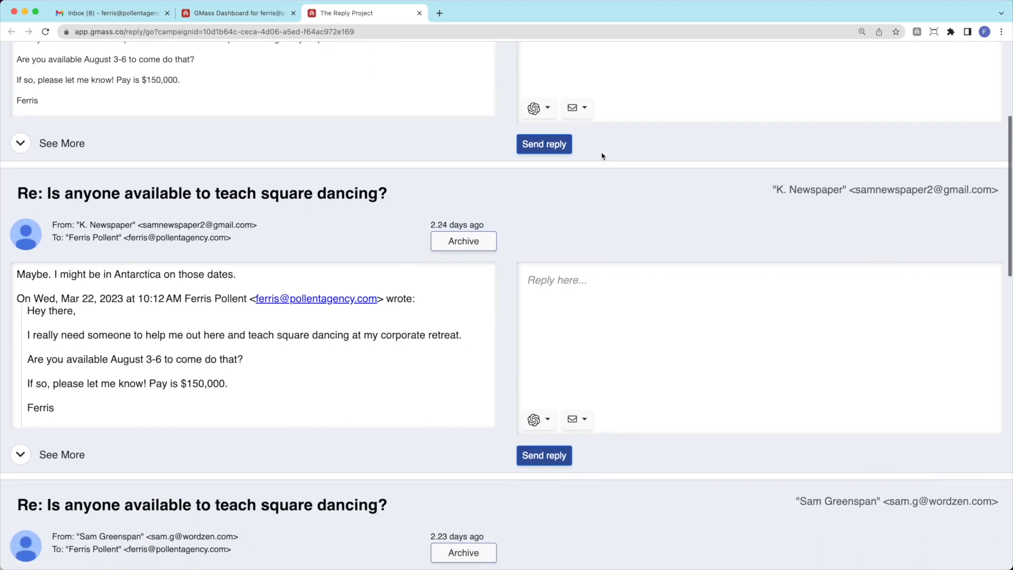
pyautogui.scroll(-3)
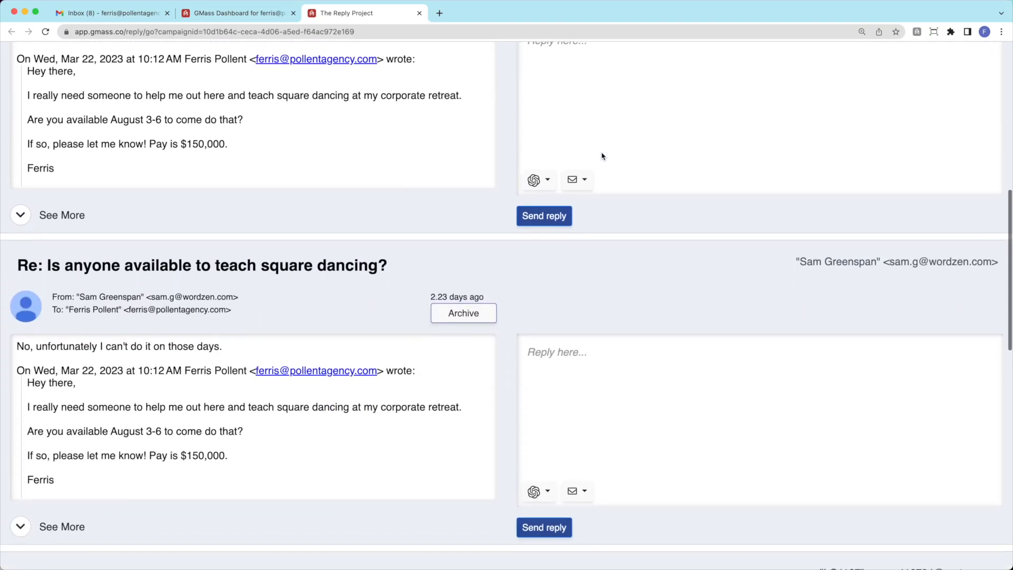
pyautogui.scroll(-3)
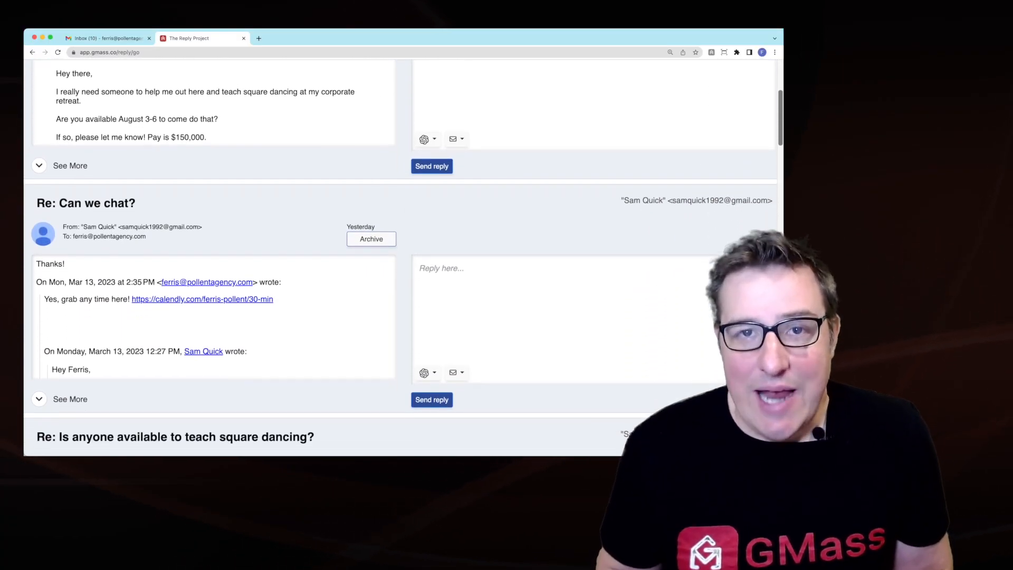
pyautogui.scroll(-3)
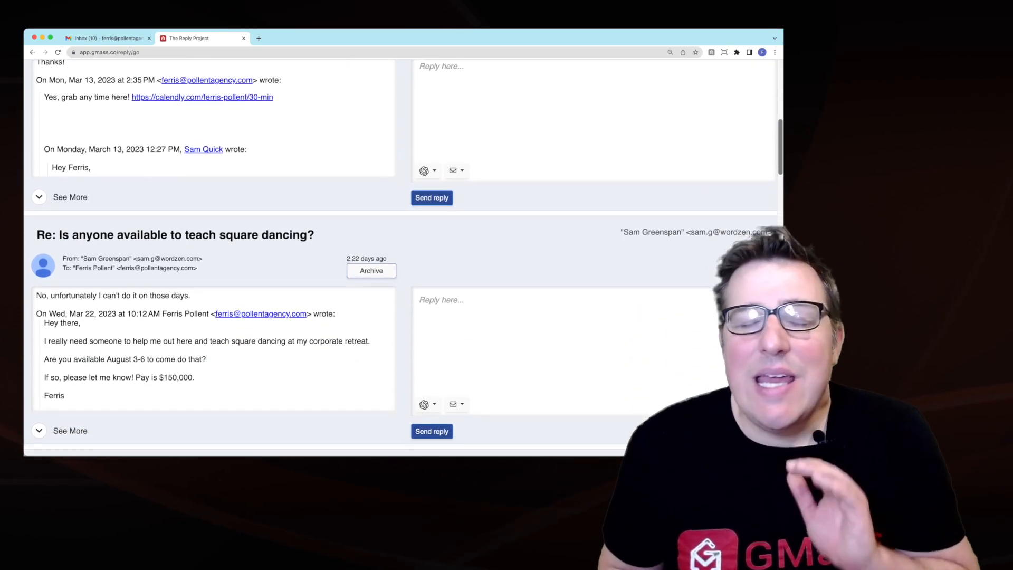